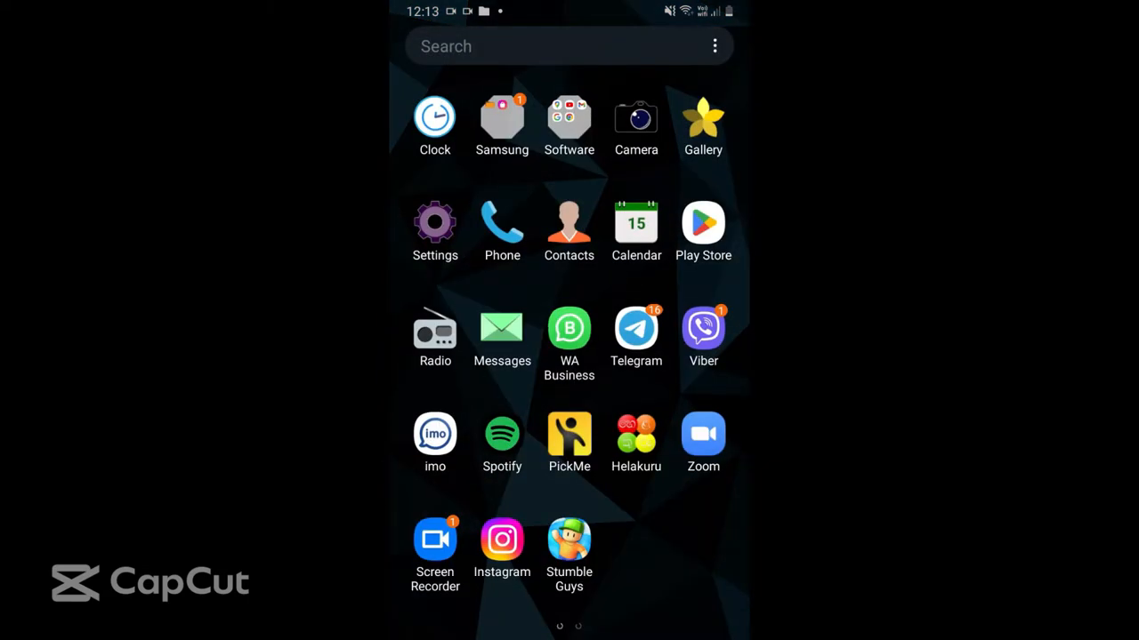
Launch WhatsApp Business from the home screen and show its options menu
left_click(569, 327)
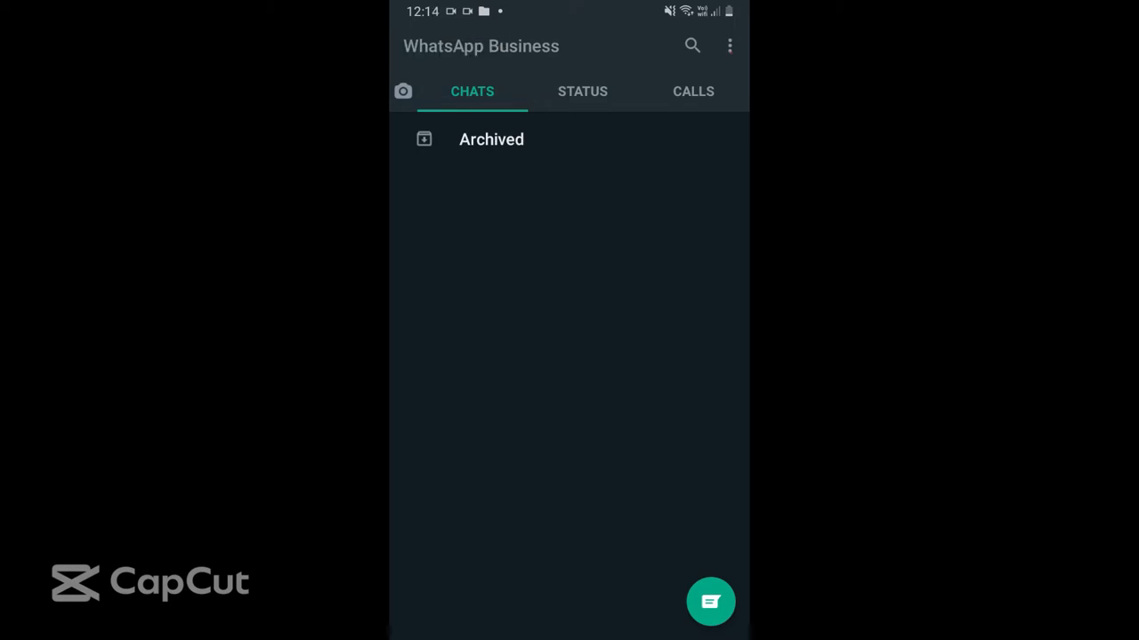
left_click(728, 45)
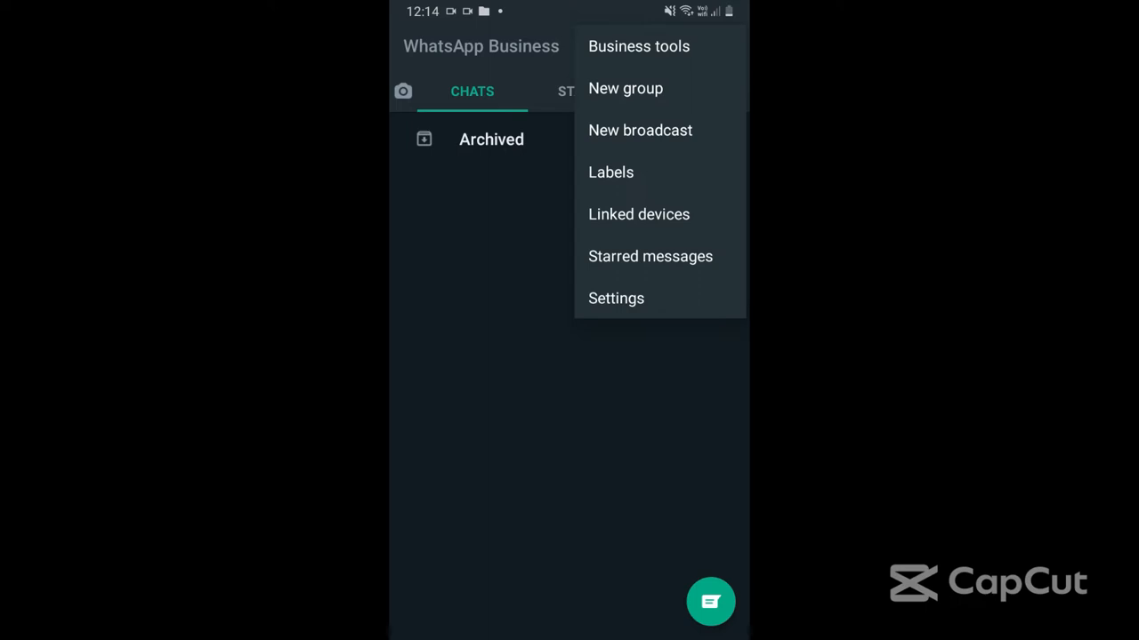
Go through Settings and Account to the Privacy page with last seen and read receipts
left_click(616, 298)
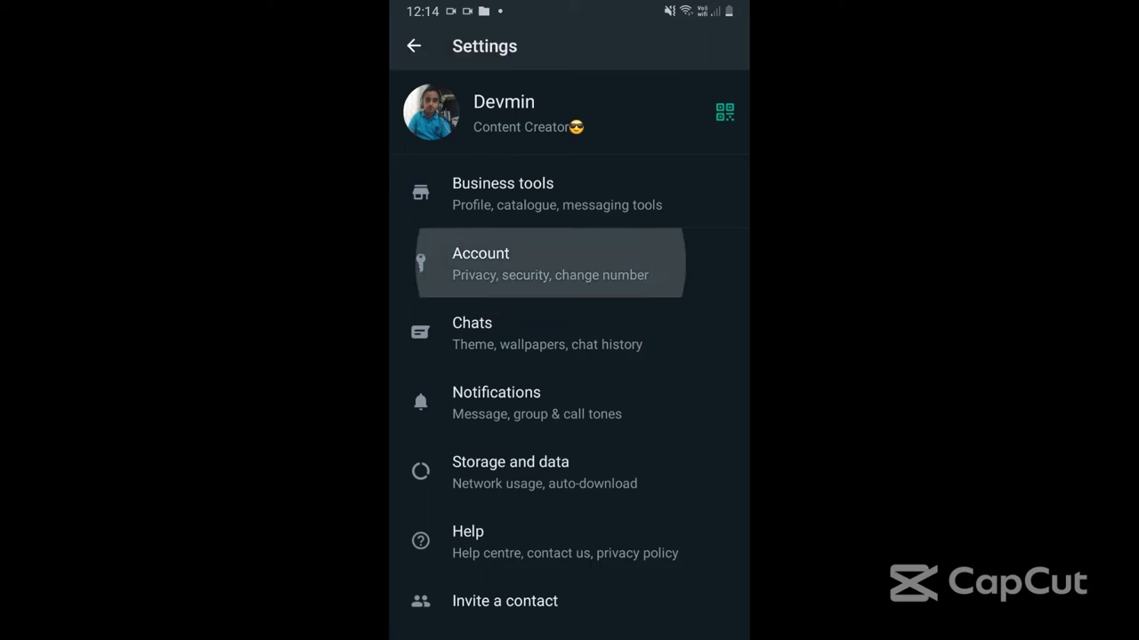
left_click(549, 263)
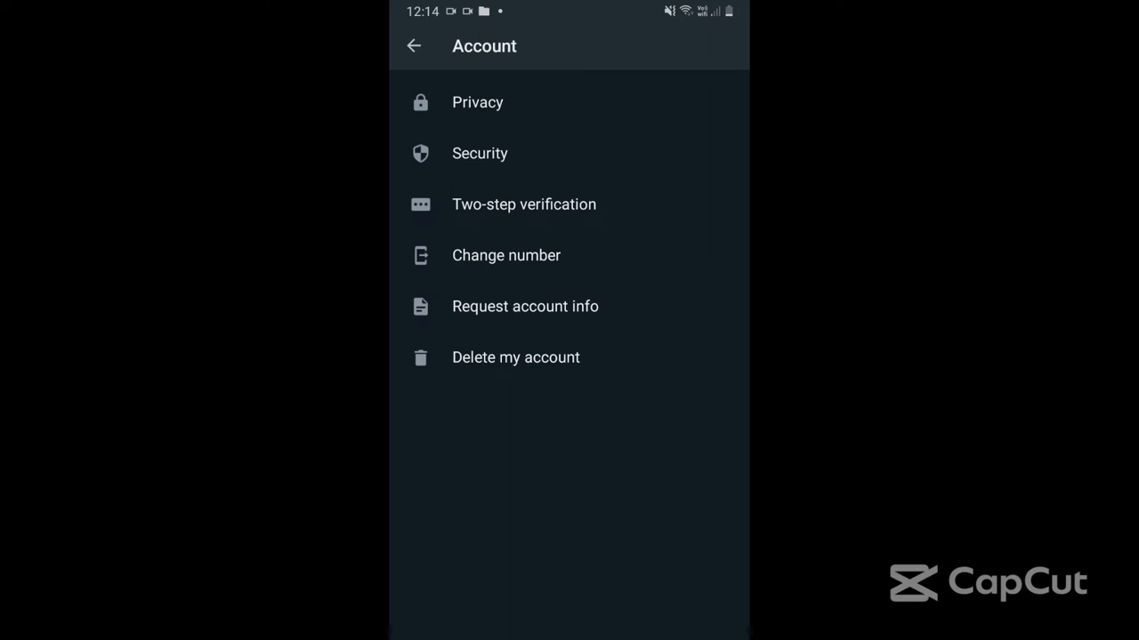
left_click(478, 102)
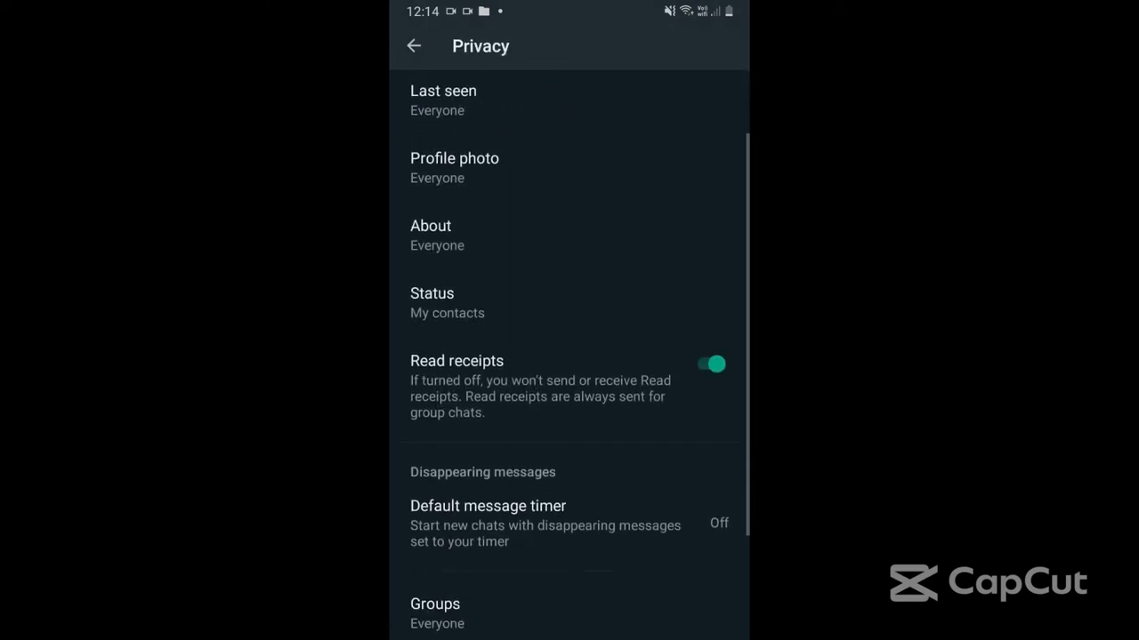